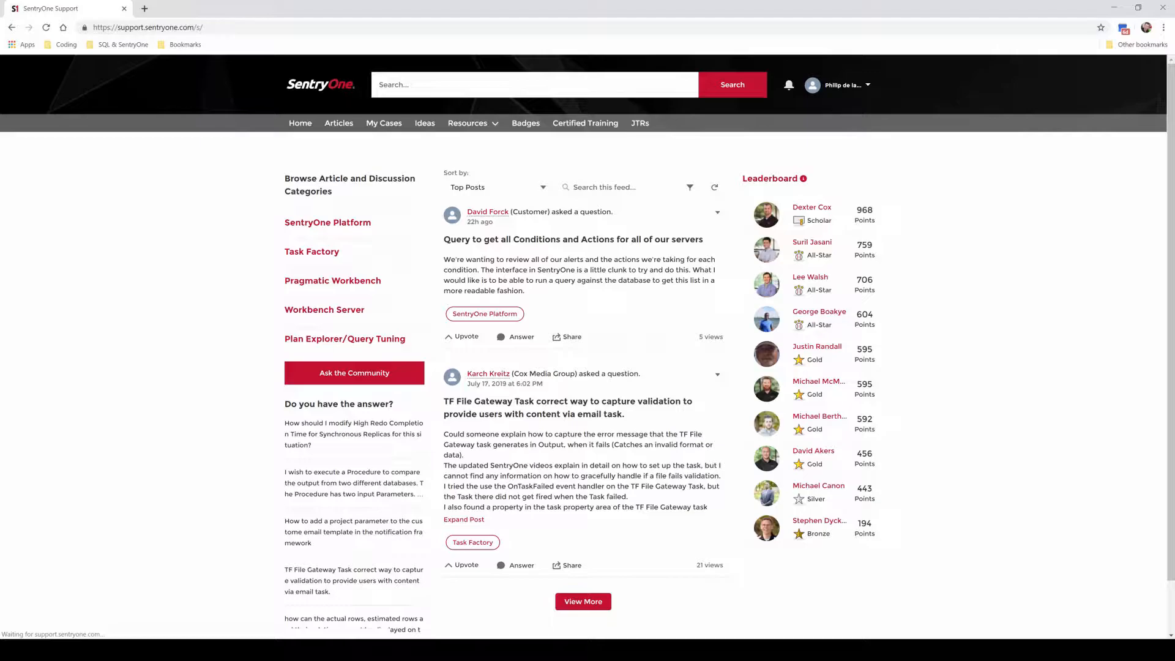
Step: Reach the Task Factory/Workbench product download links page from the Resources menu
left_click(582, 601)
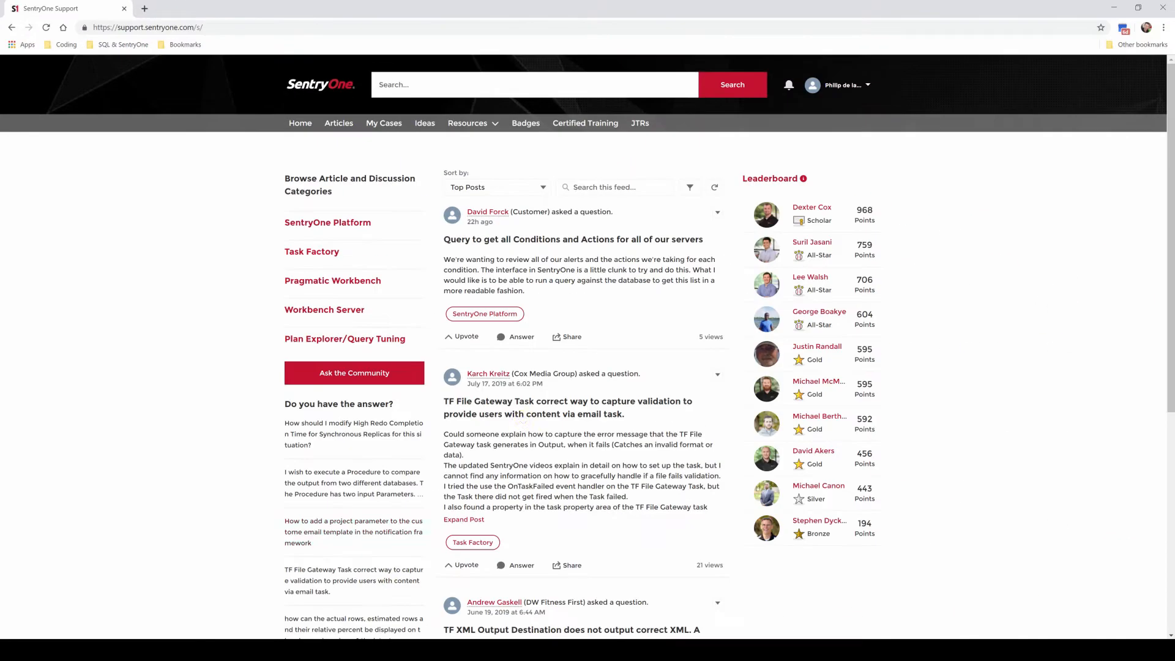
left_click(468, 122)
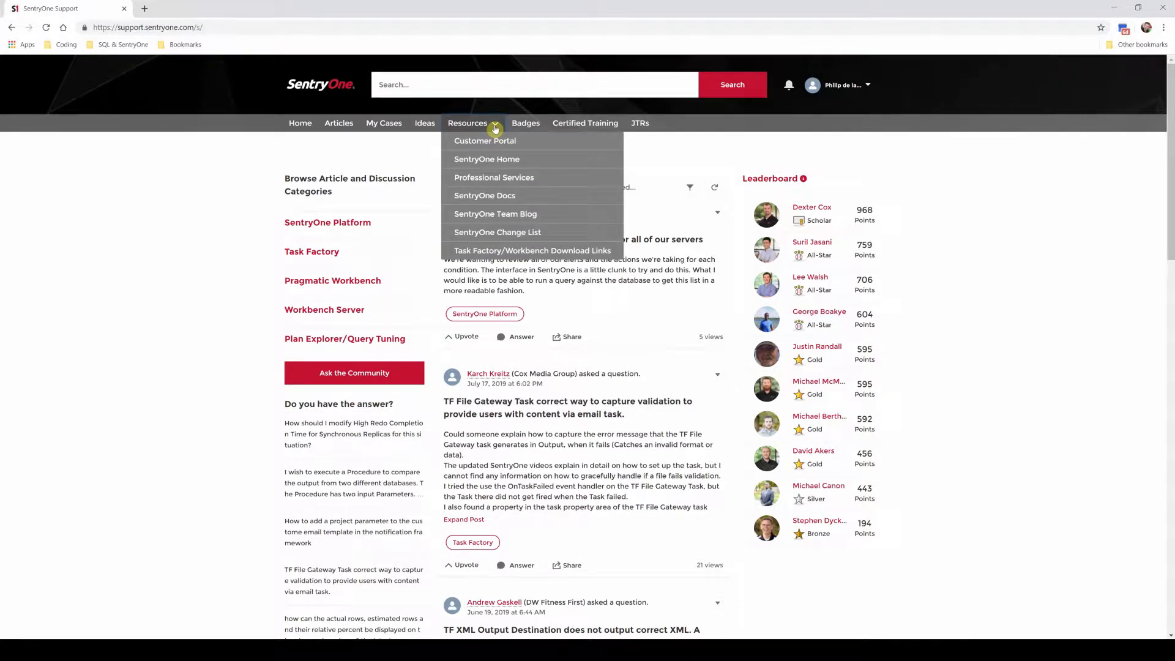
left_click(531, 250)
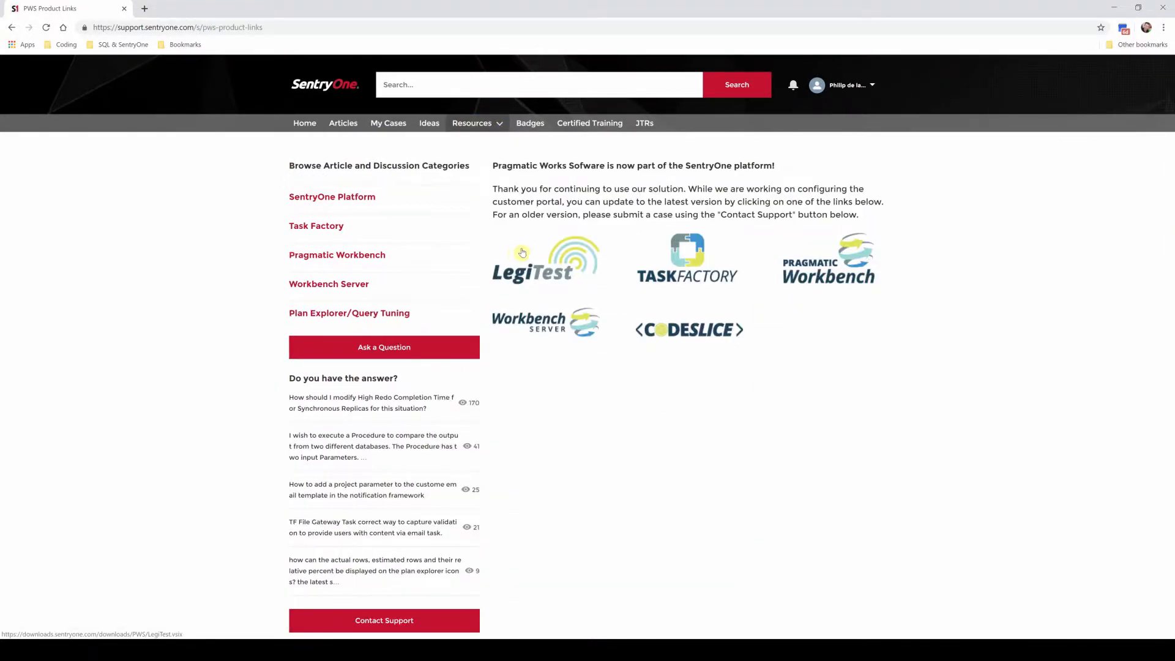
Step: Download Task Factory 2019.1.2, accept the license and anonymous statistics, and run the installation
left_click(686, 251)
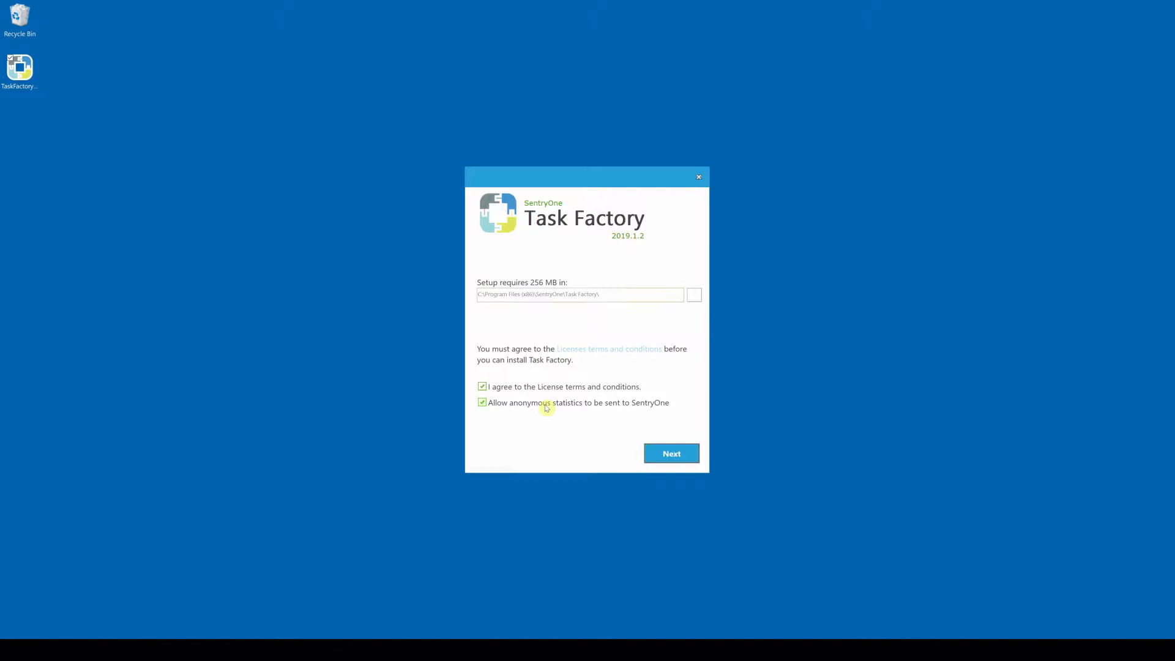
left_click(671, 453)
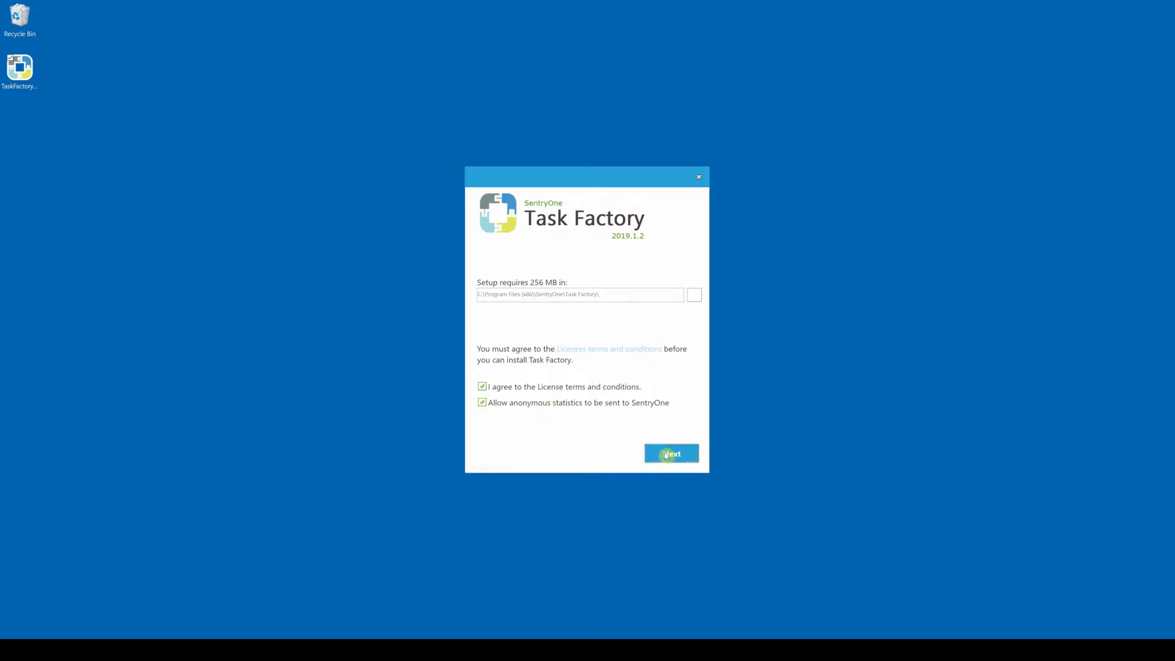
left_click(670, 453)
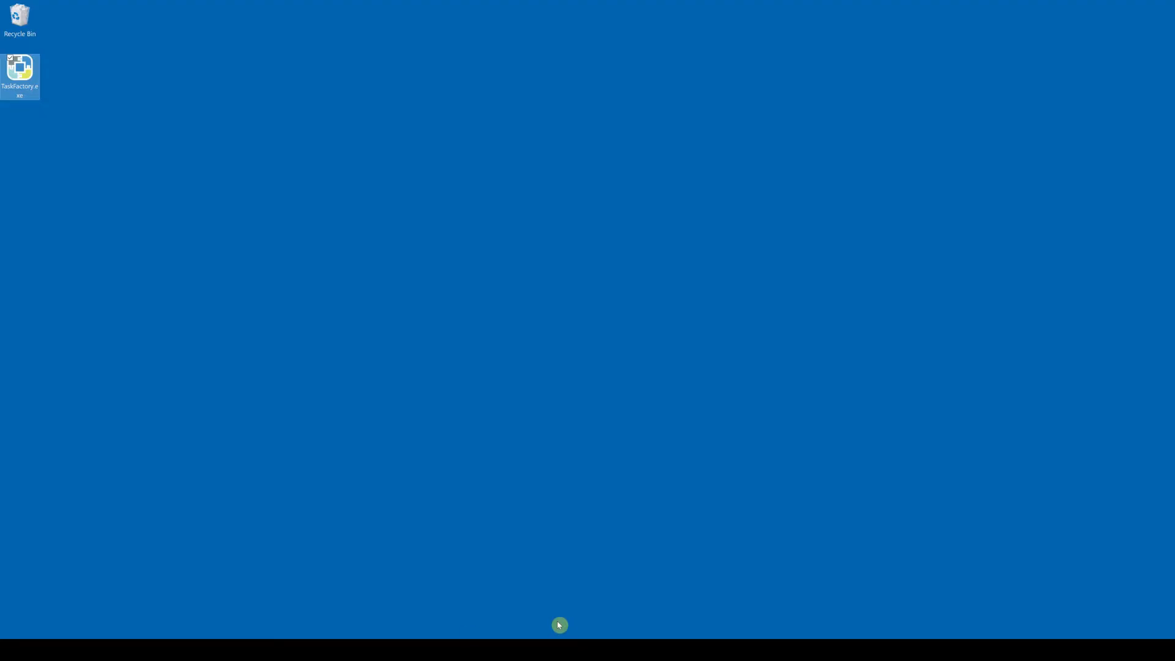
Step: Start Visual Studio and create a new Integration Services project
double_click(20, 63)
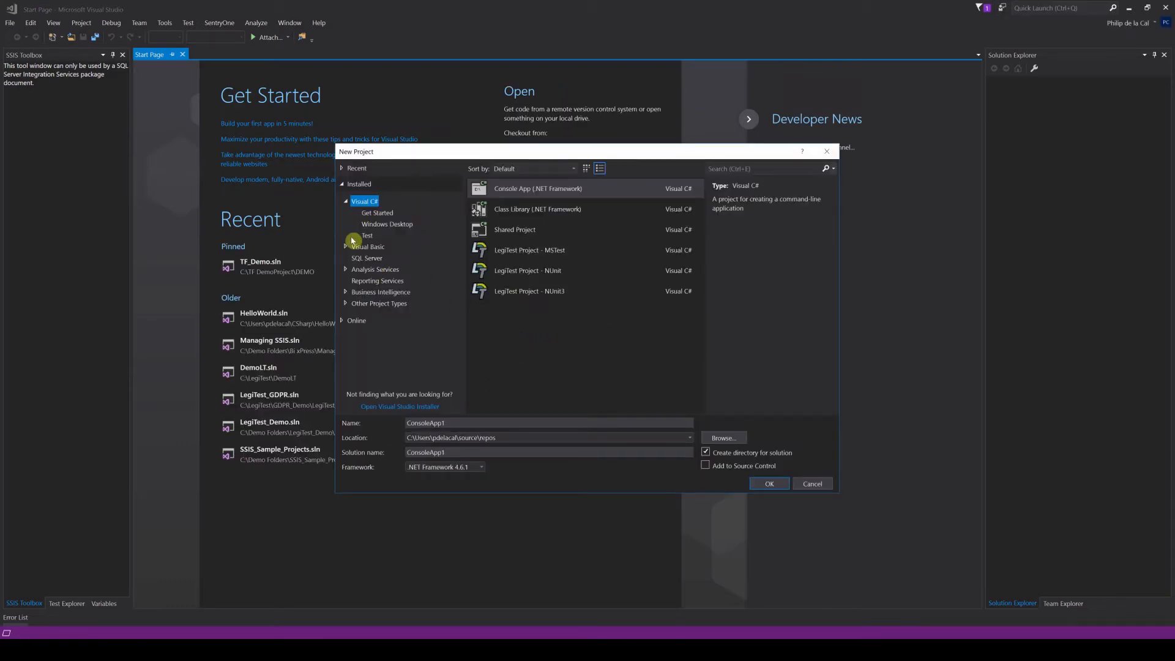
left_click(769, 484)
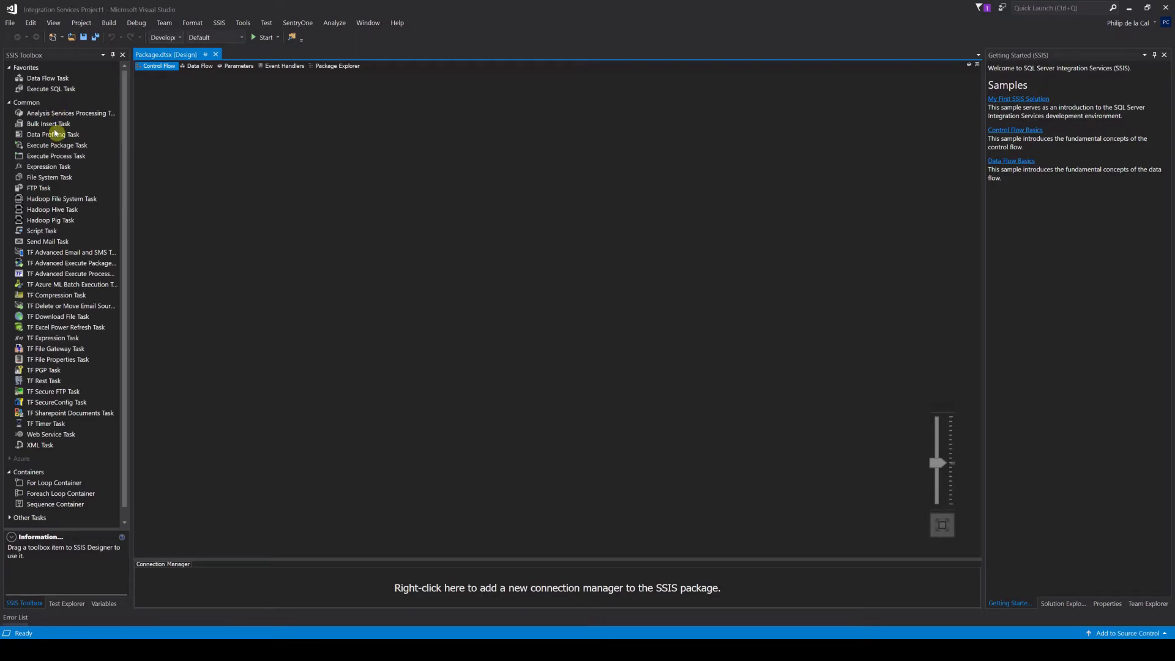
Step: Drag a TF Advanced Email and SMS Task from the SSIS Toolbox onto the control flow
left_click(71, 252)
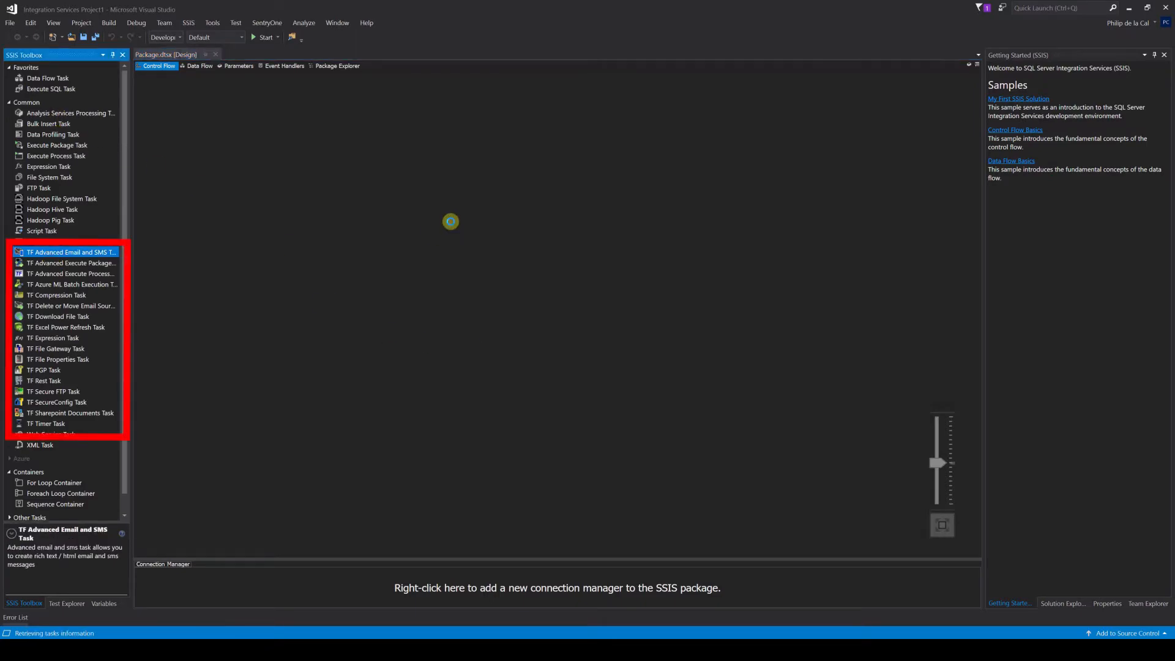
left_click_drag(69, 252, 562, 241)
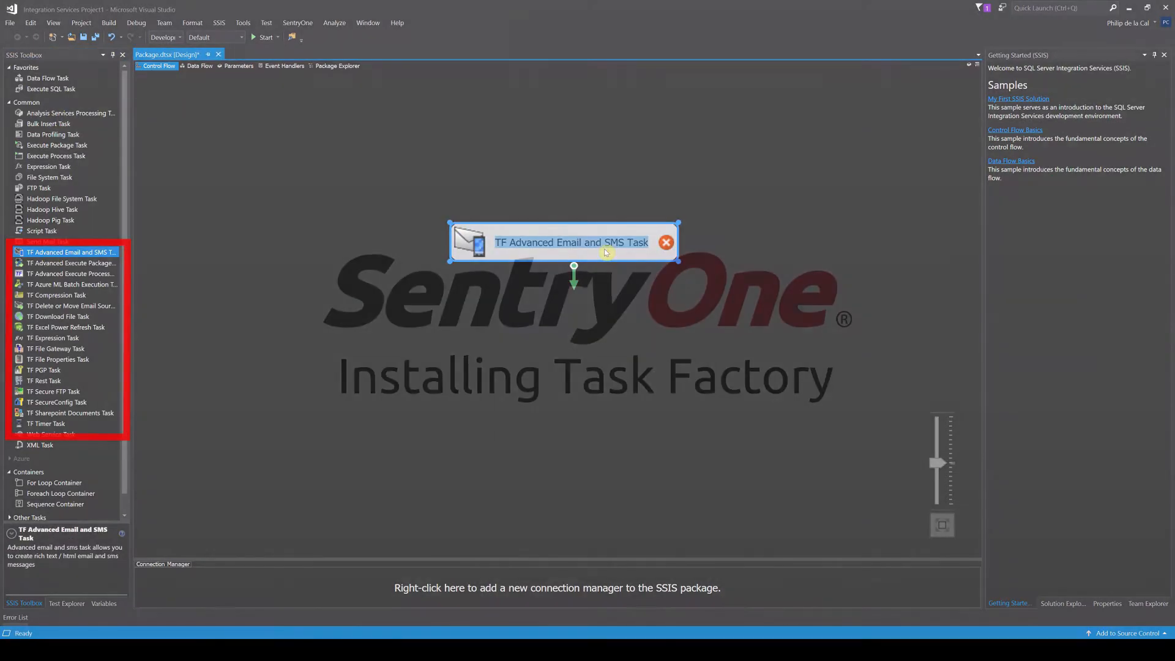